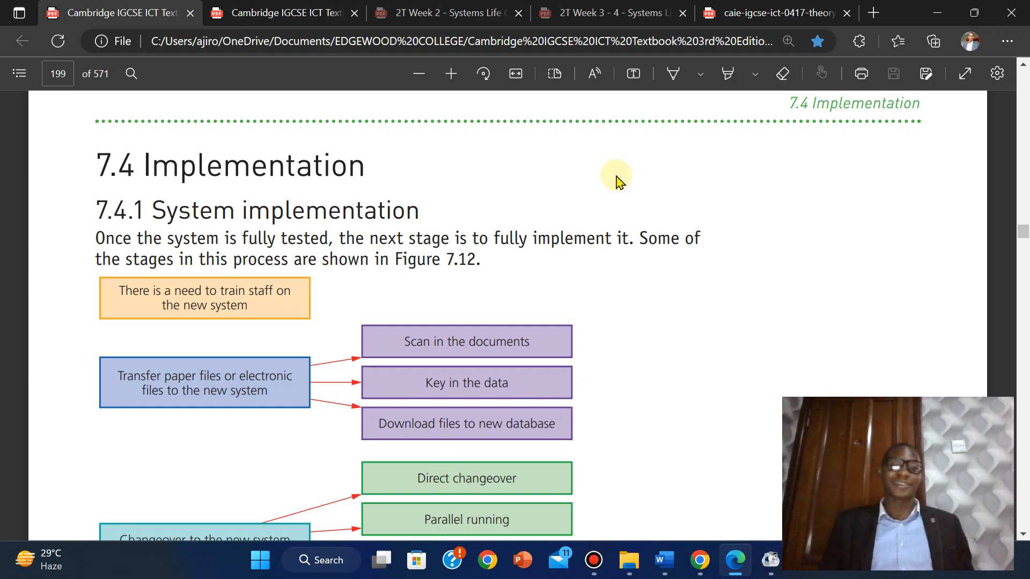
pyautogui.moveTo(774, 204)
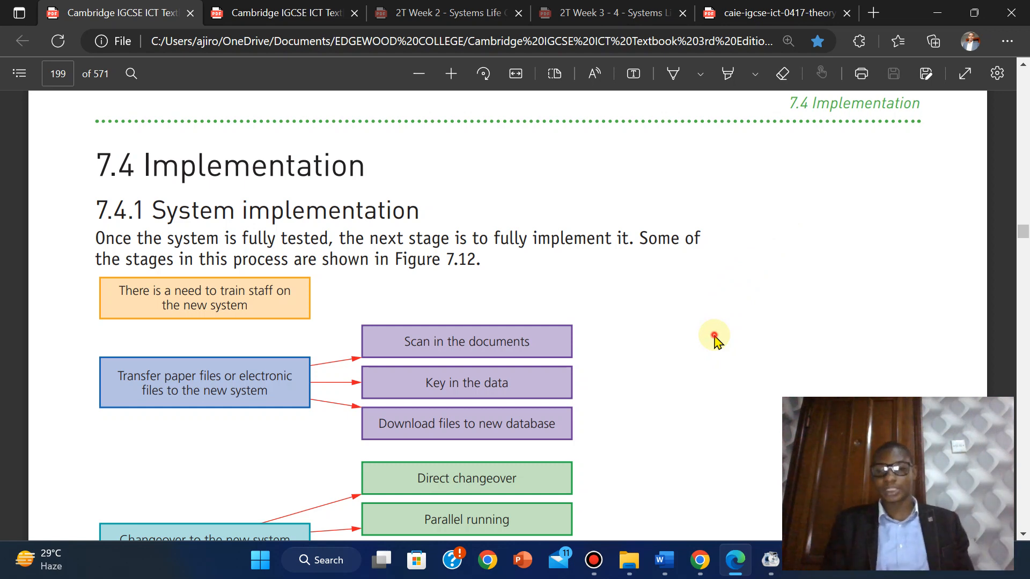
# Scroll down until Figure 7.12 and its caption are fully visible on page 199.
pyautogui.scroll(-3)
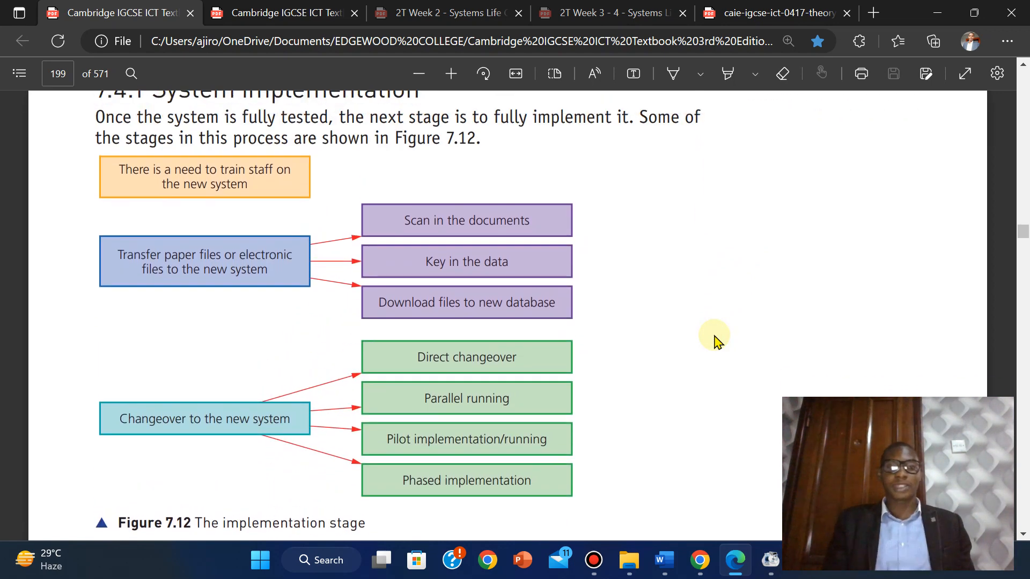
# Zoom in two steps so Section 7.4.1's text and Figure 7.12 boxes fill the page.
pyautogui.click(444, 71)
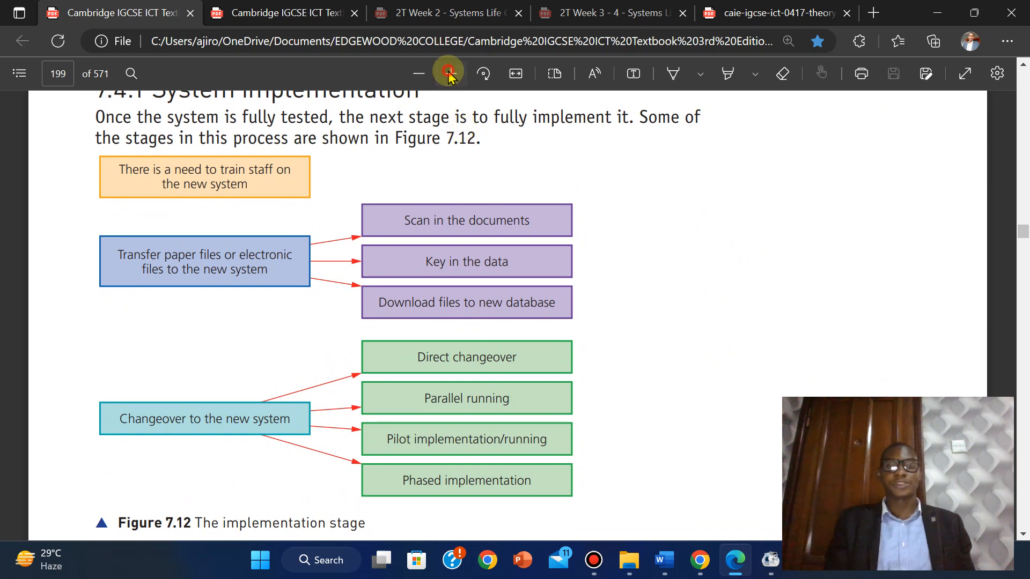
pyautogui.click(447, 73)
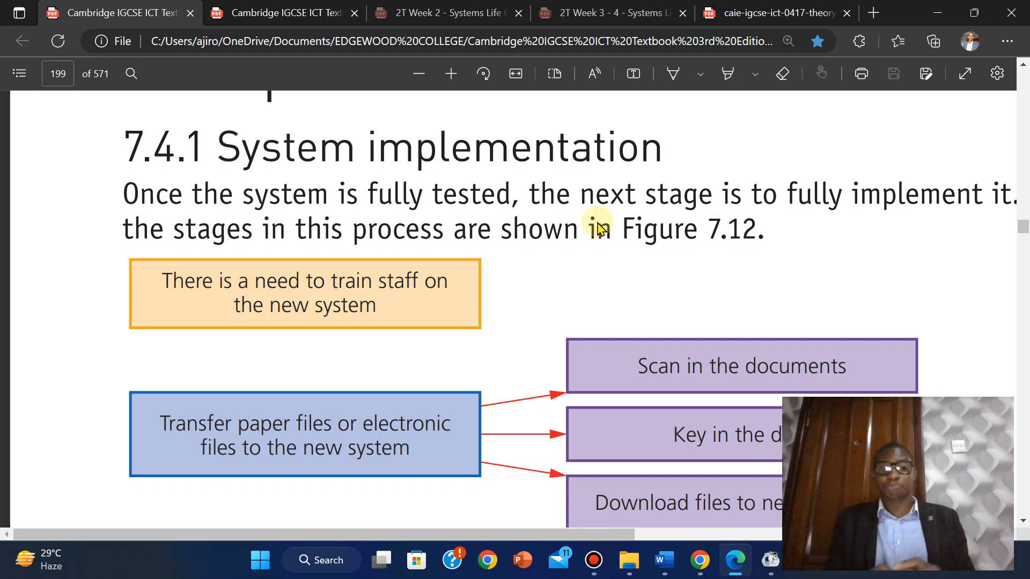
# Scroll down until all three purple file-transfer boxes of Figure 7.12 are readable.
pyautogui.scroll(-3)
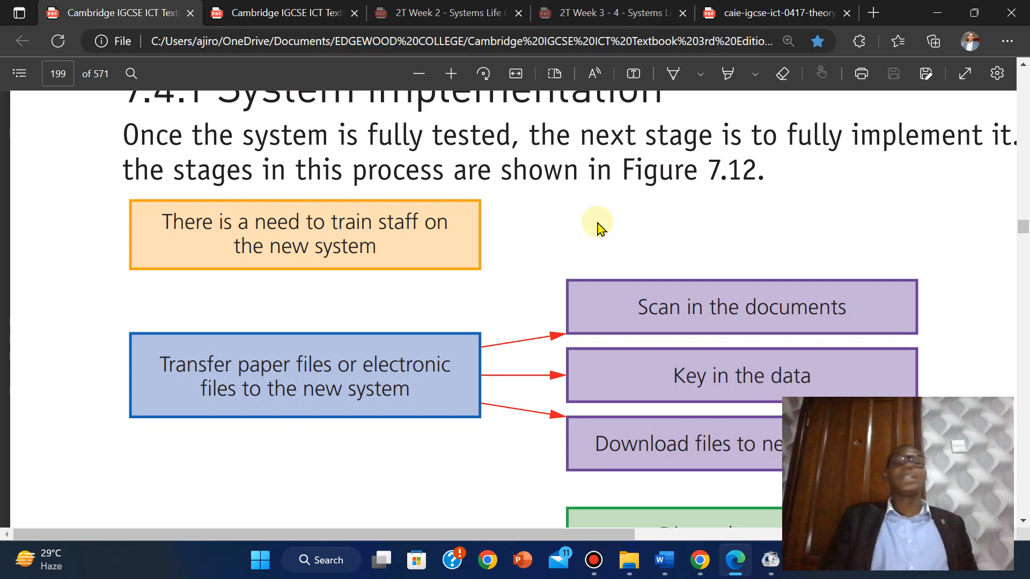
pyautogui.scroll(-3)
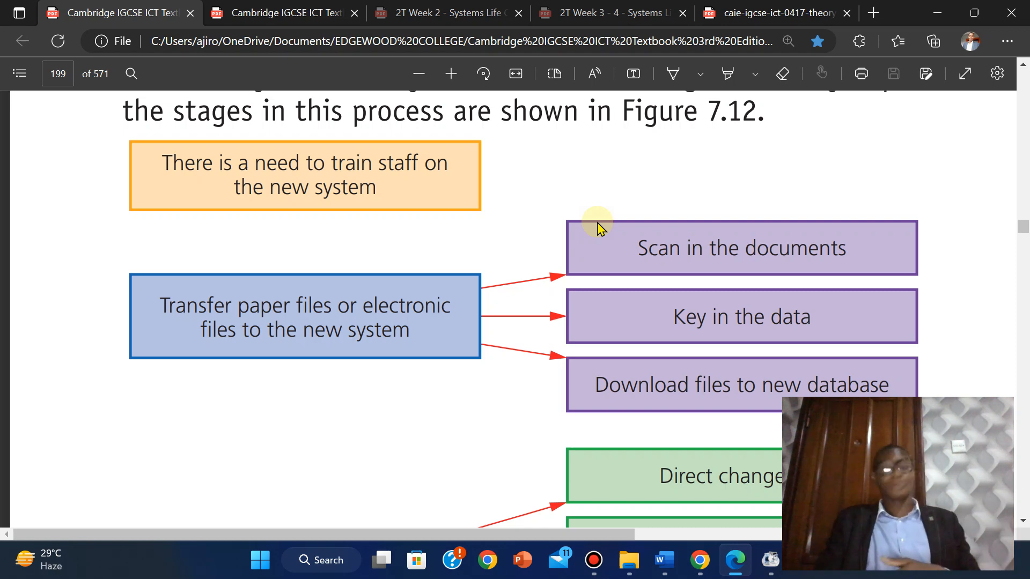
# Scroll down past the green changeover boxes to Table 7.7's Direct and Parallel rows.
pyautogui.scroll(-3)
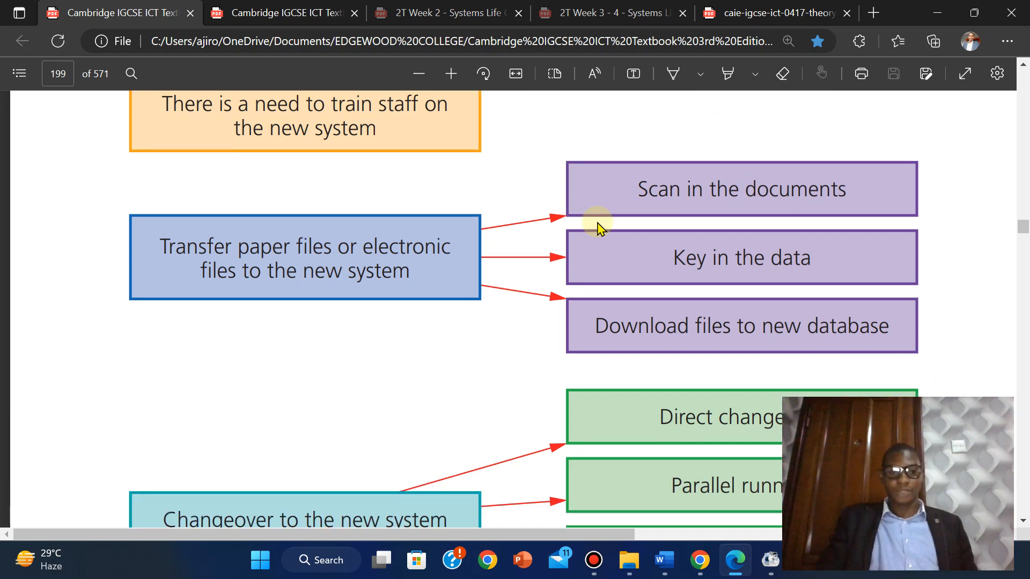
pyautogui.scroll(-3)
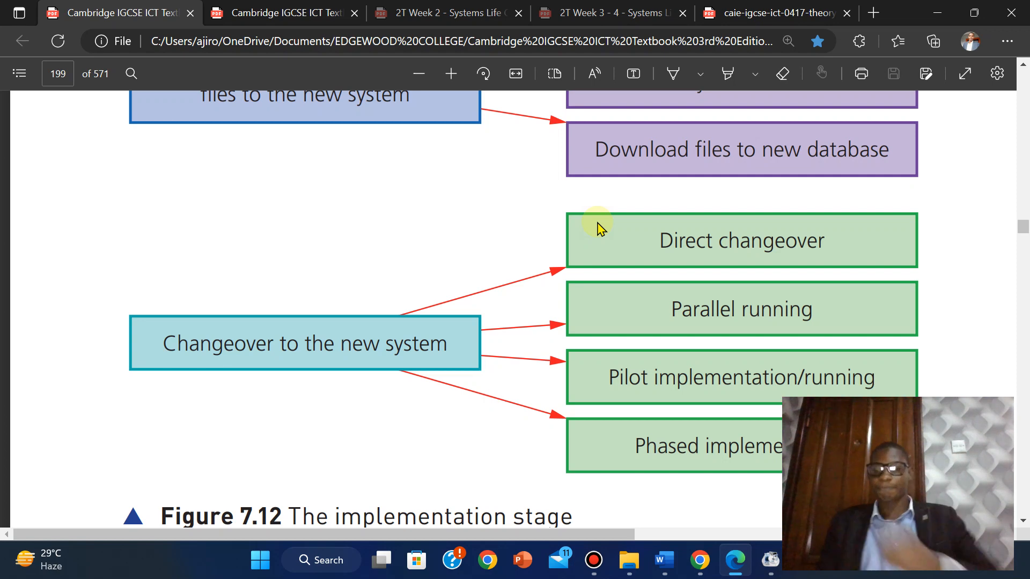
pyautogui.scroll(-3)
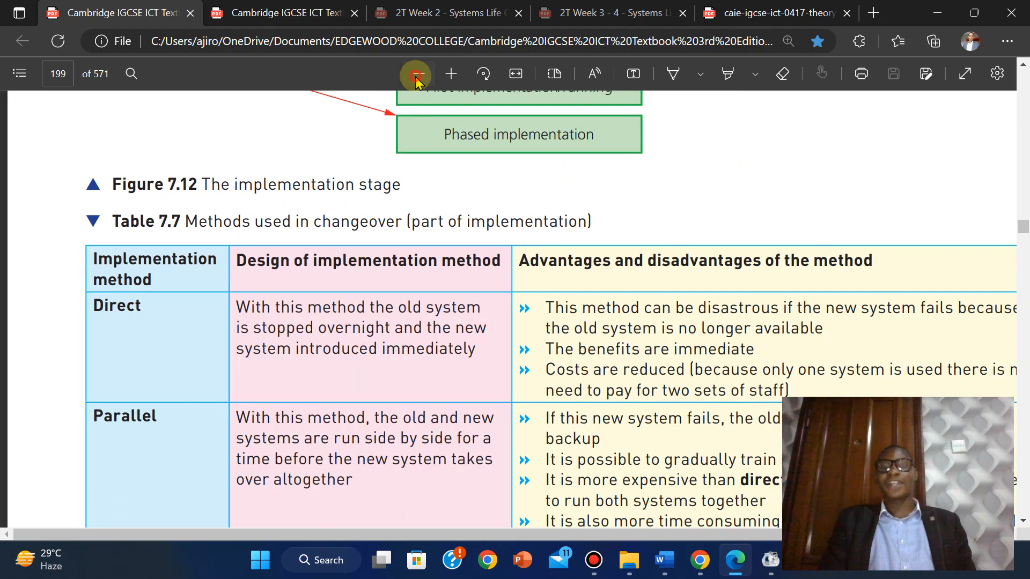
pyautogui.click(413, 73)
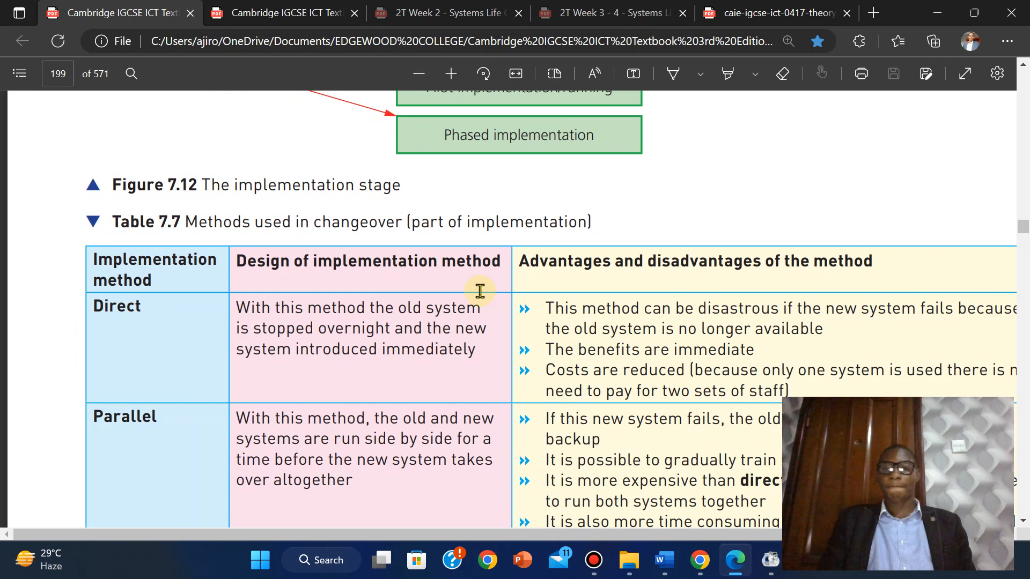
# Zoom out one step so Table 7.7's advantages column is no longer cut off.
pyautogui.click(419, 73)
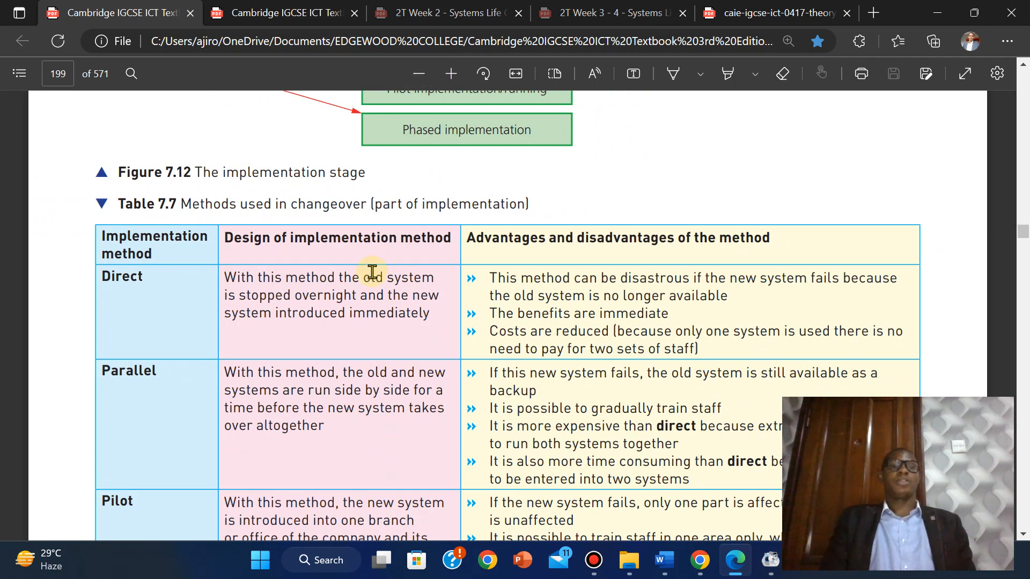
pyautogui.moveTo(536, 187)
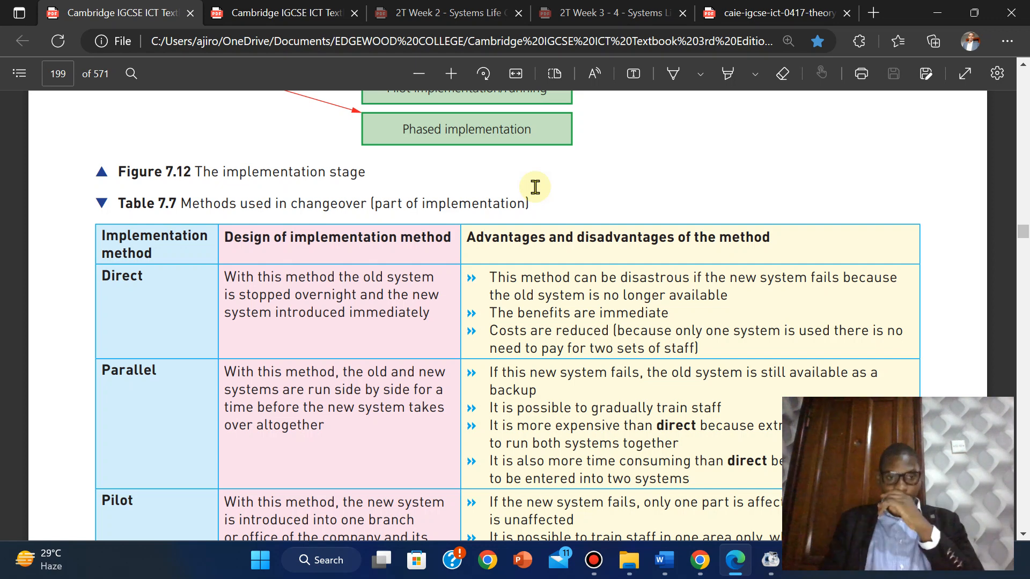
# Scroll down through the Parallel and Pilot rows until Table 7.7's Phased row is fully on screen.
pyautogui.scroll(-3)
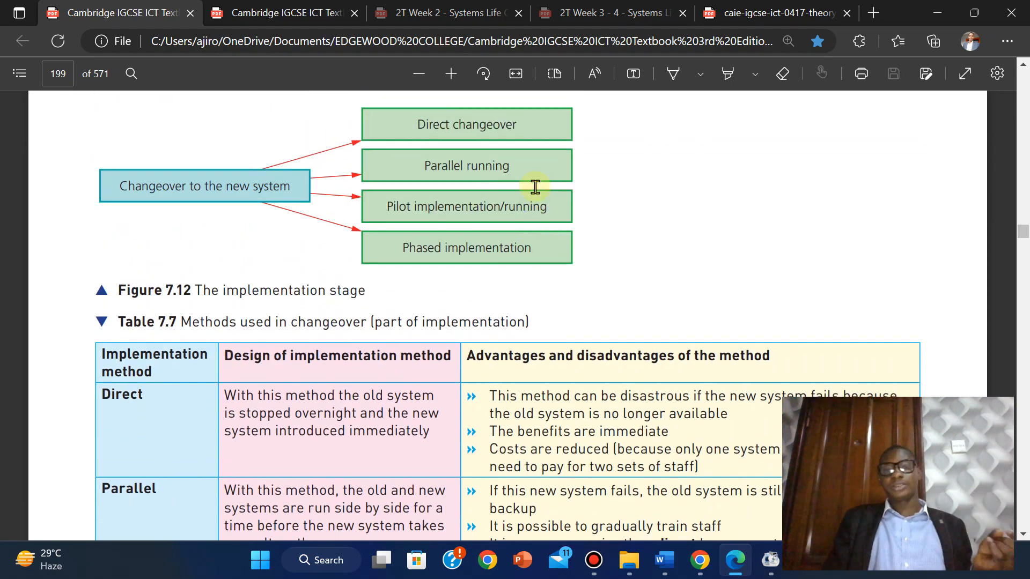
pyautogui.scroll(-3)
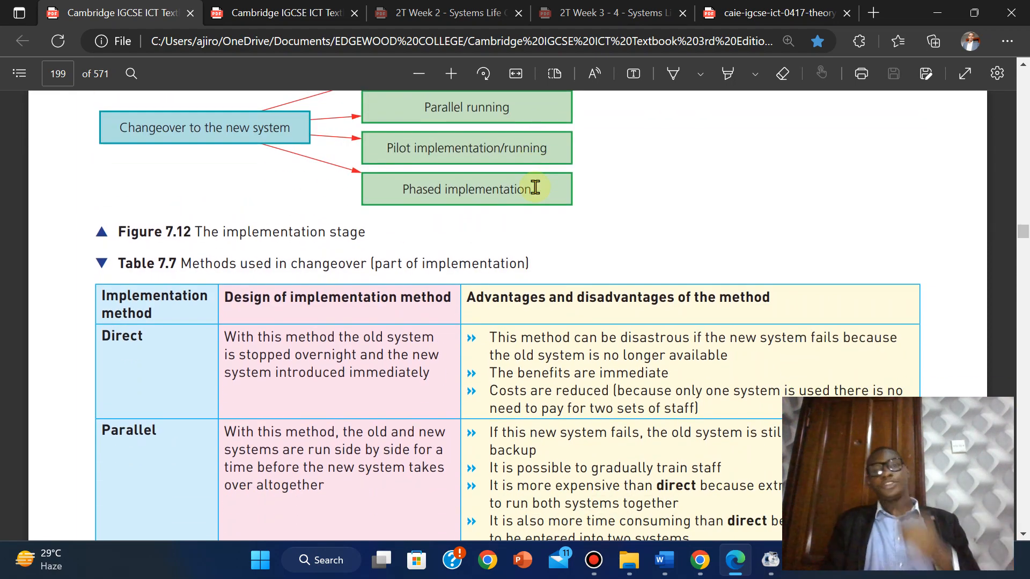
pyautogui.scroll(-3)
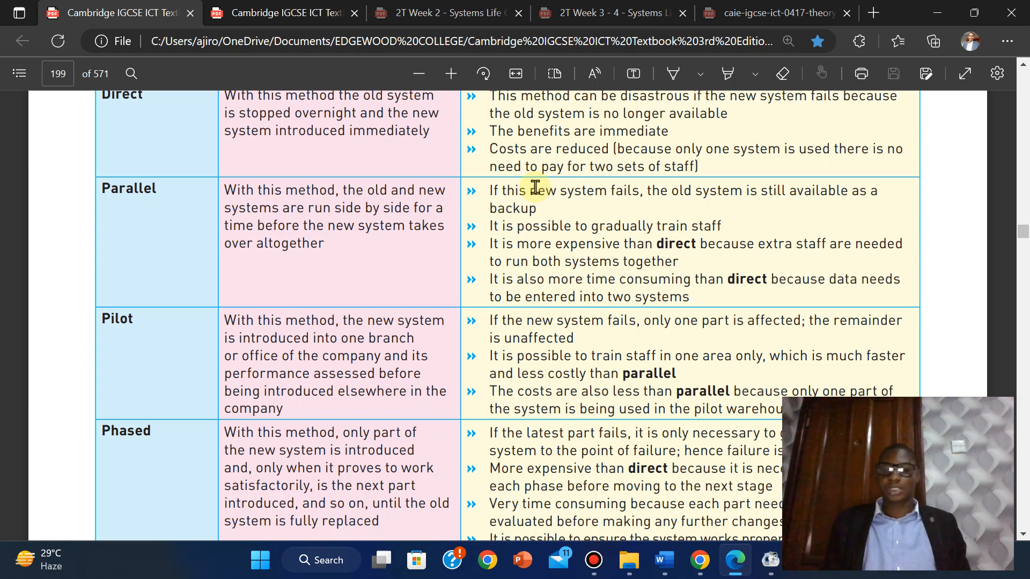
pyautogui.scroll(-3)
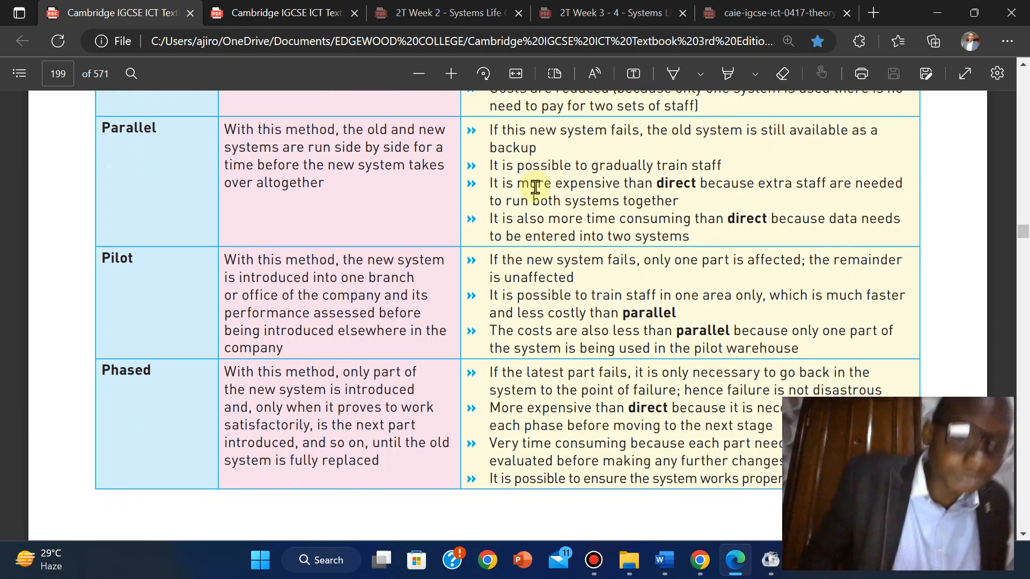